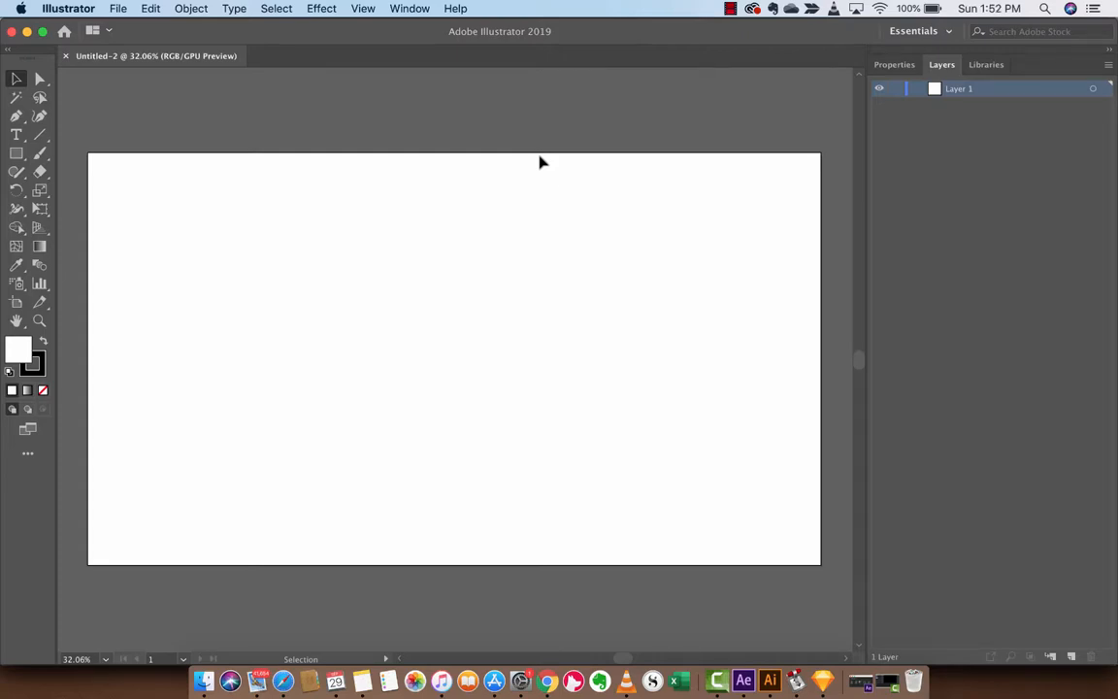
mouse_move(455, 162)
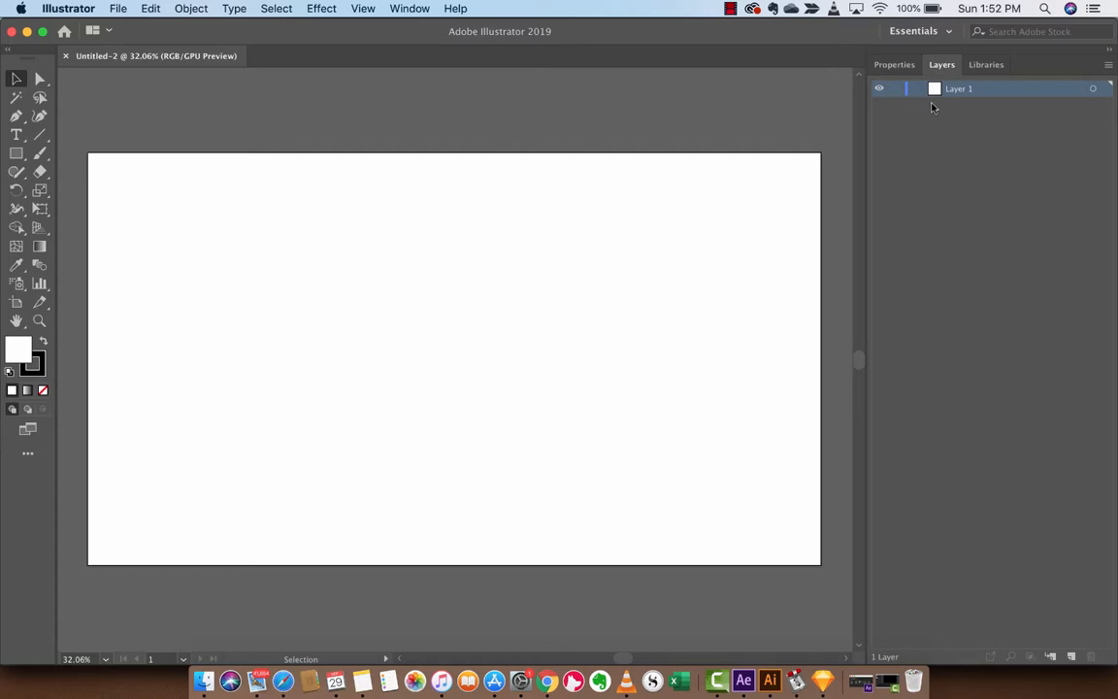
mouse_move(389, 237)
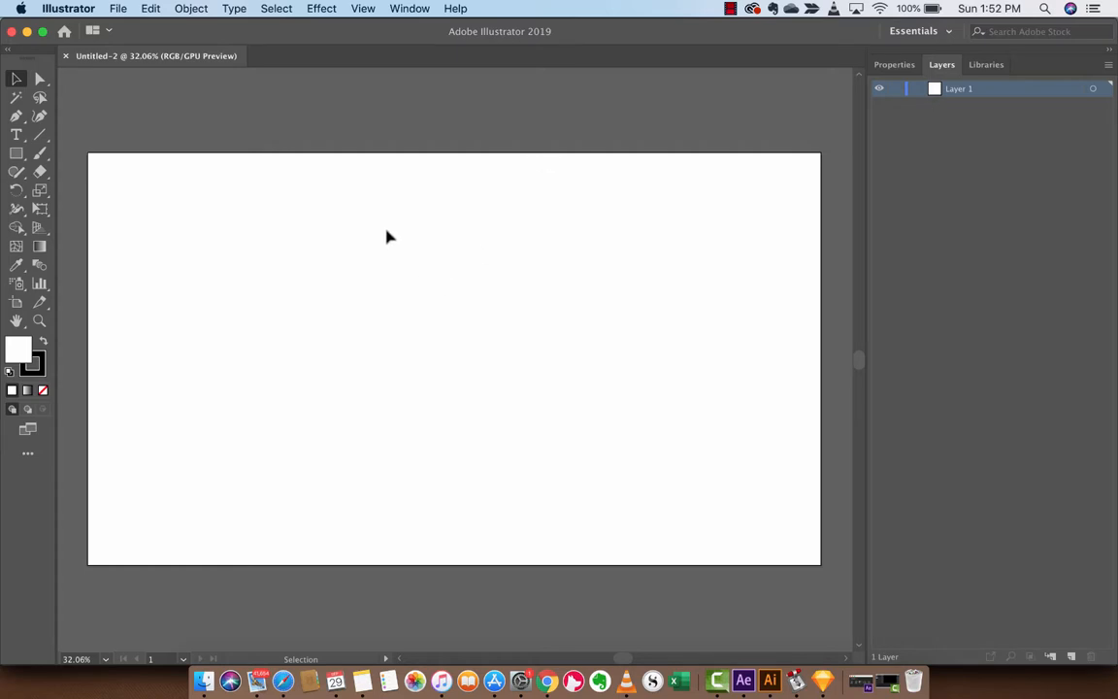
Browse the Illustrator, File, Object and Select menu commands
click(68, 7)
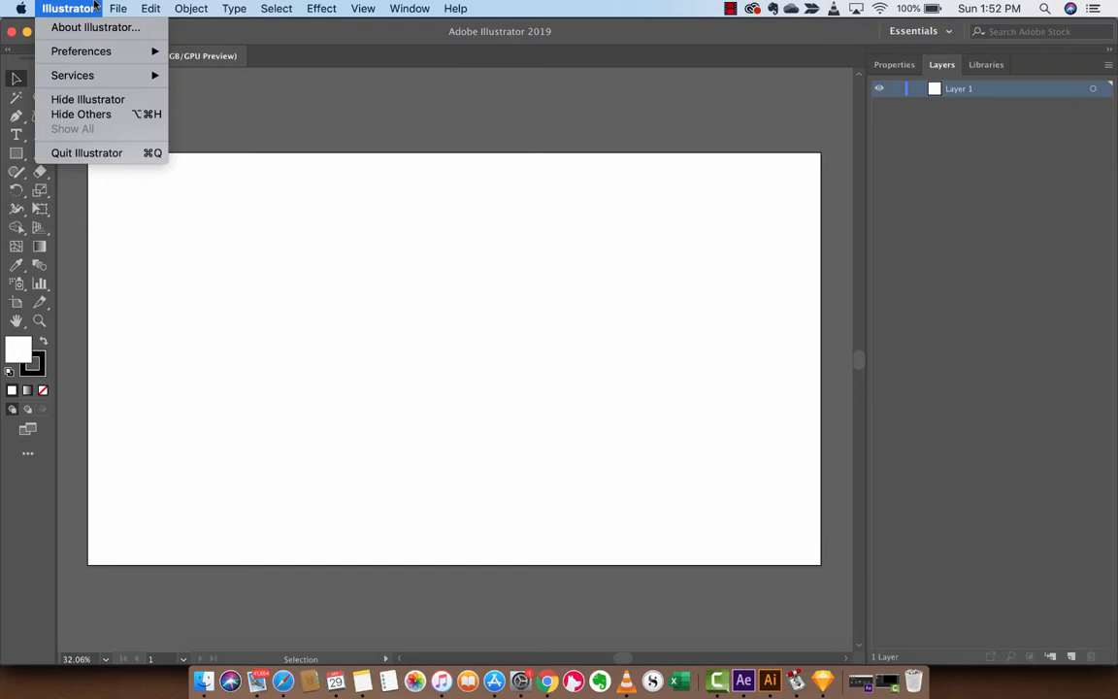
click(117, 8)
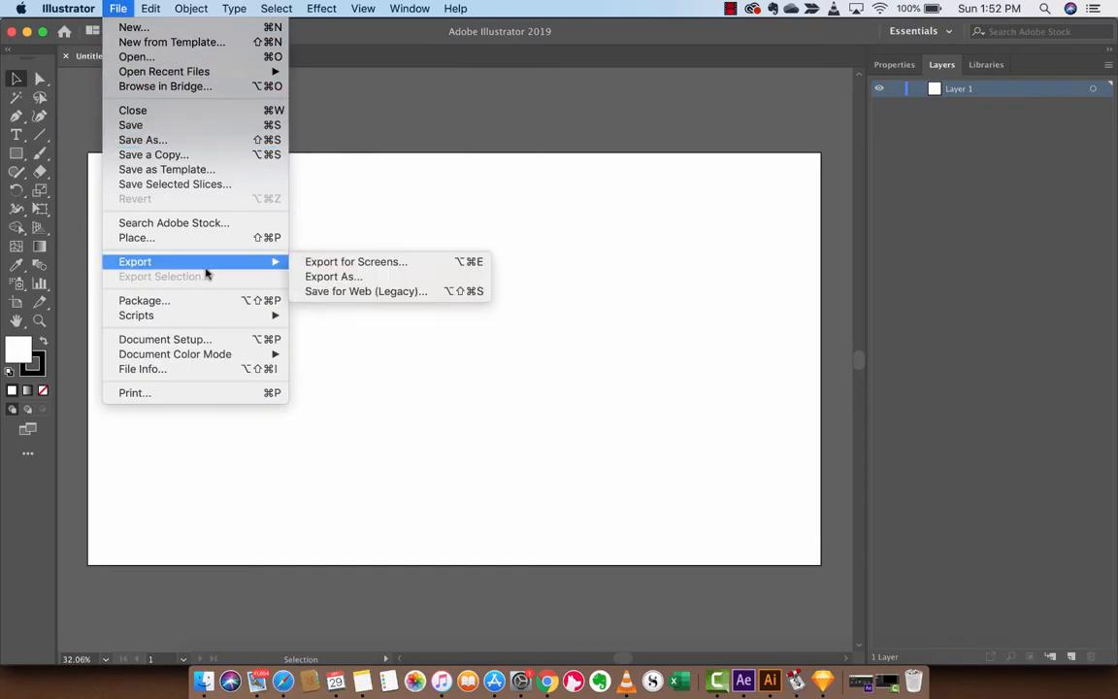
click(190, 8)
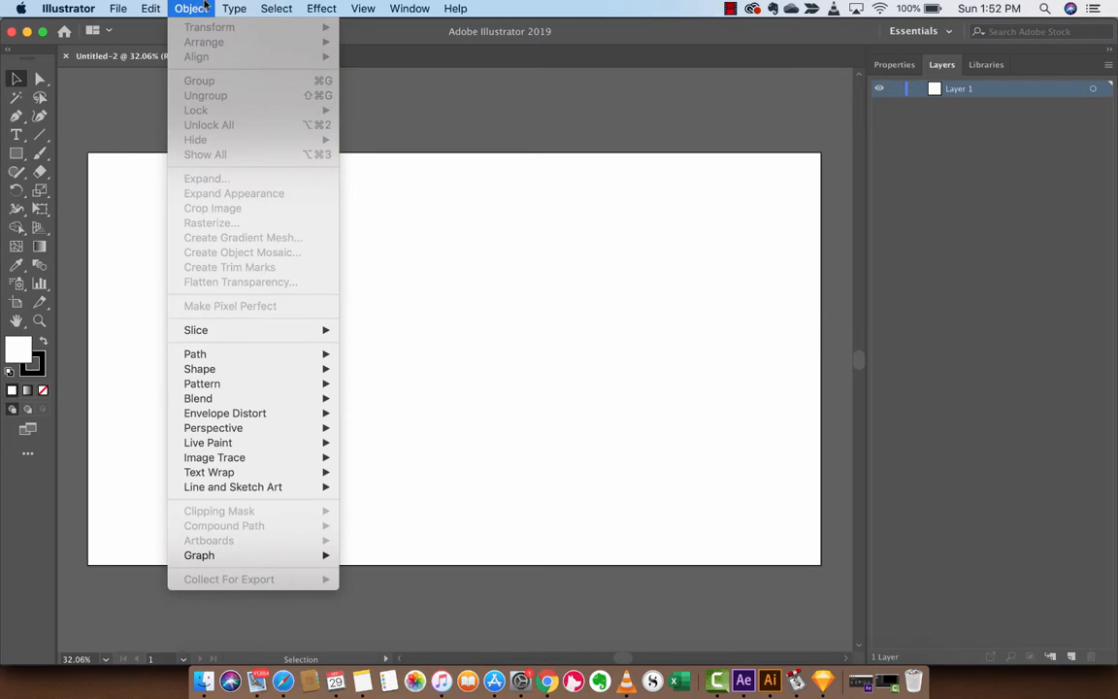
click(277, 7)
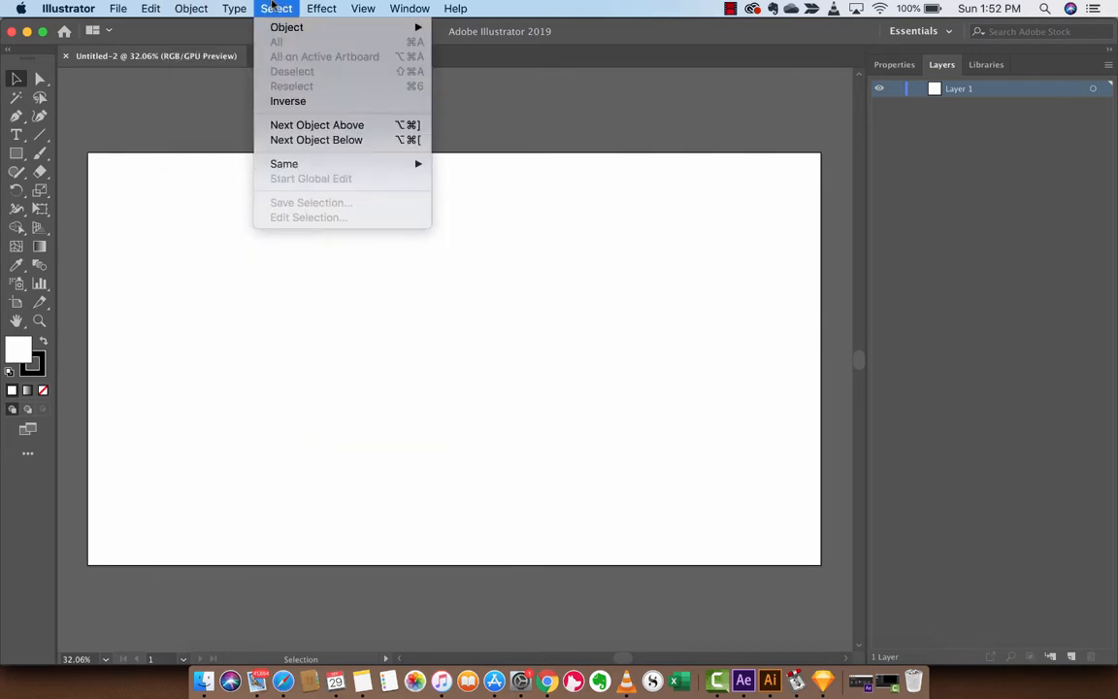
click(276, 7)
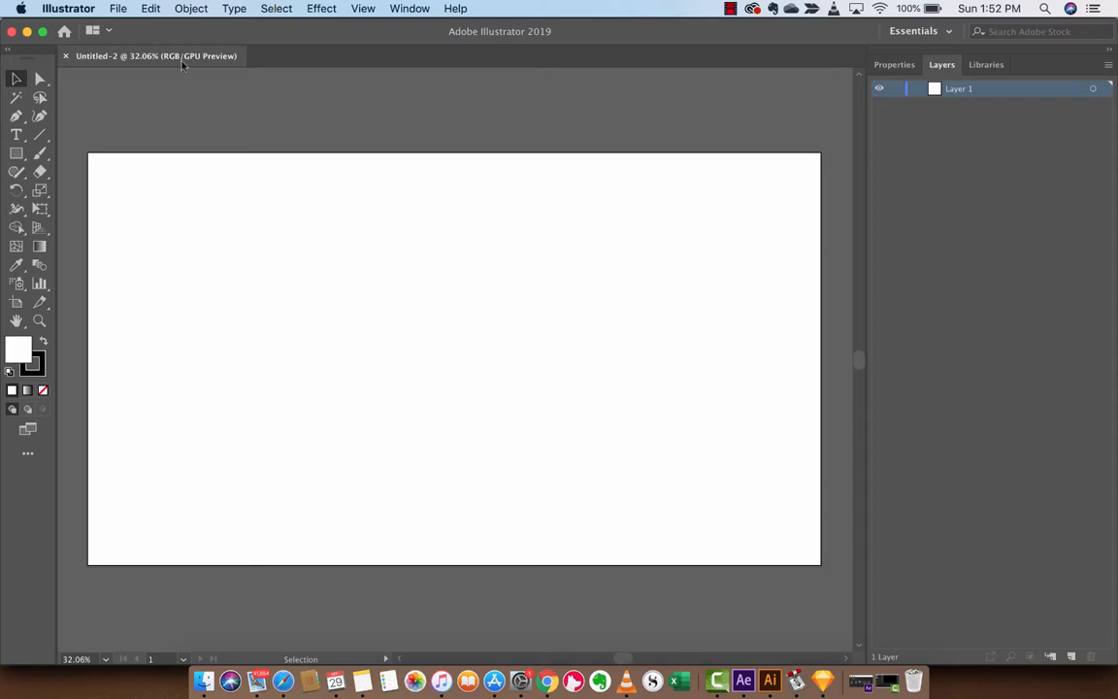
mouse_move(16, 79)
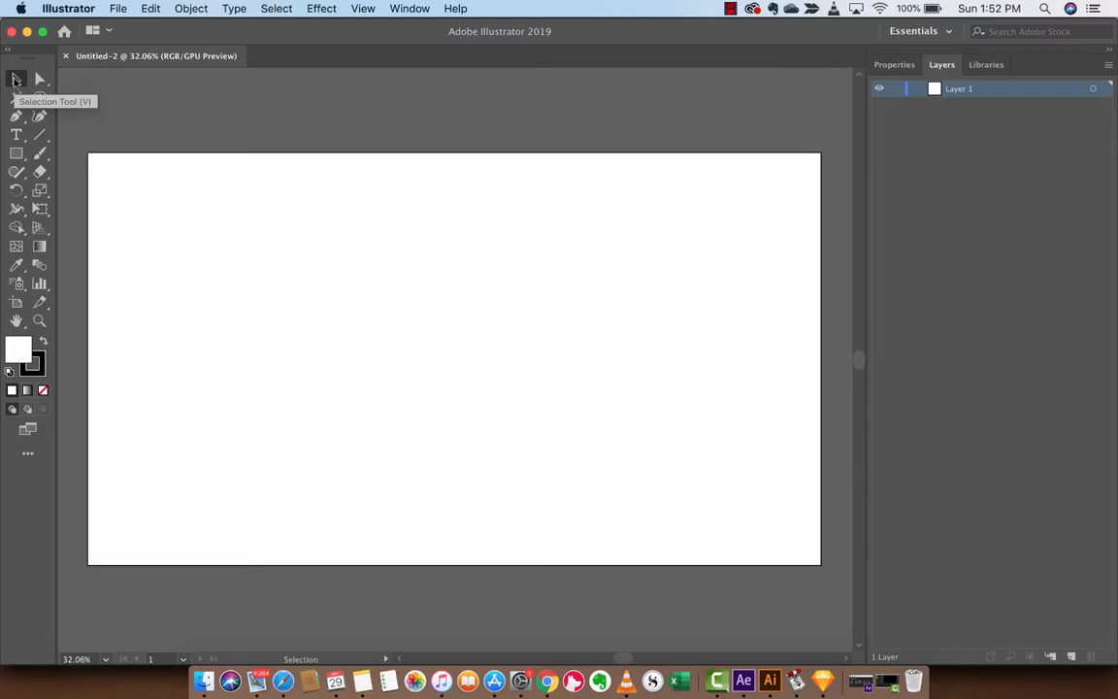
mouse_move(16, 135)
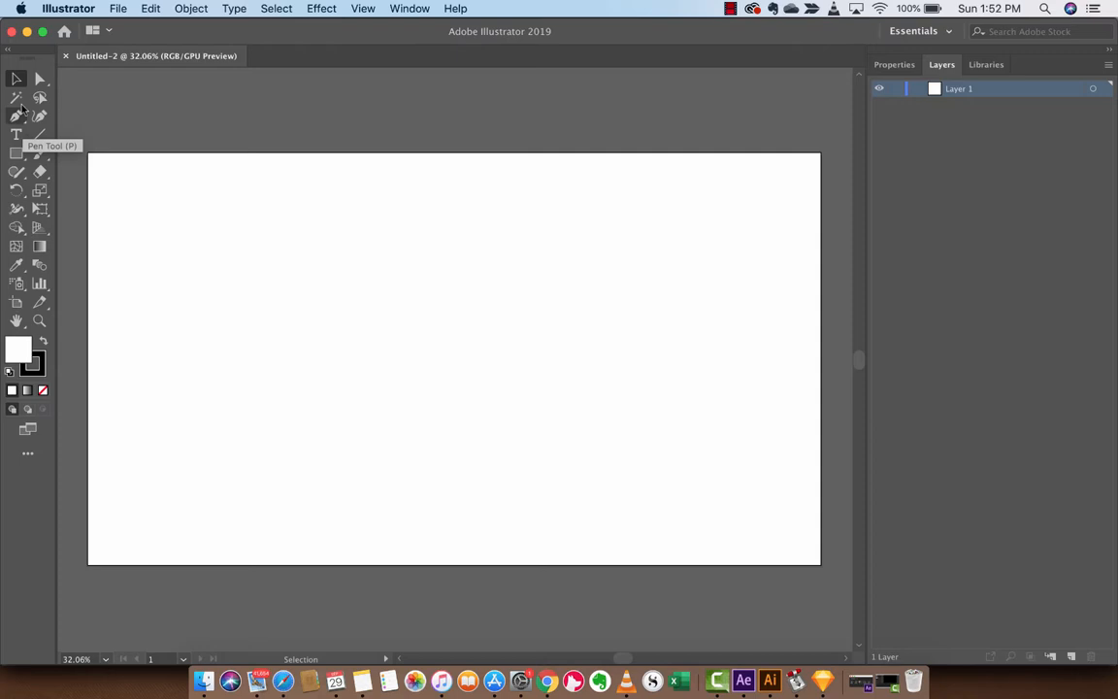
mouse_move(16, 79)
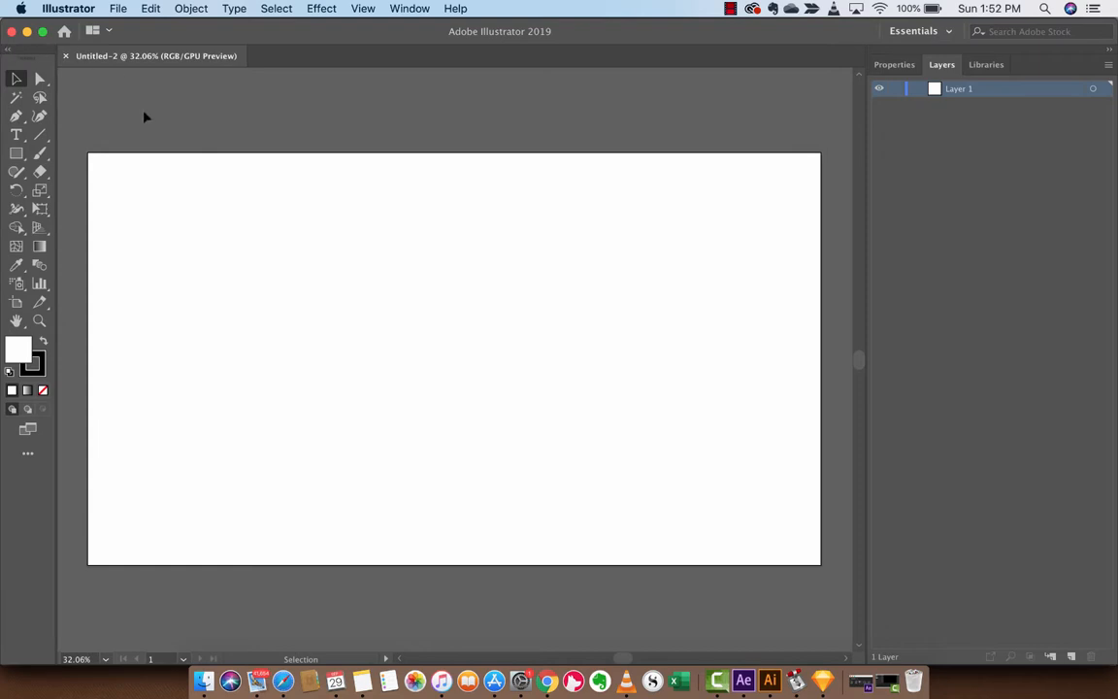
mouse_move(17, 302)
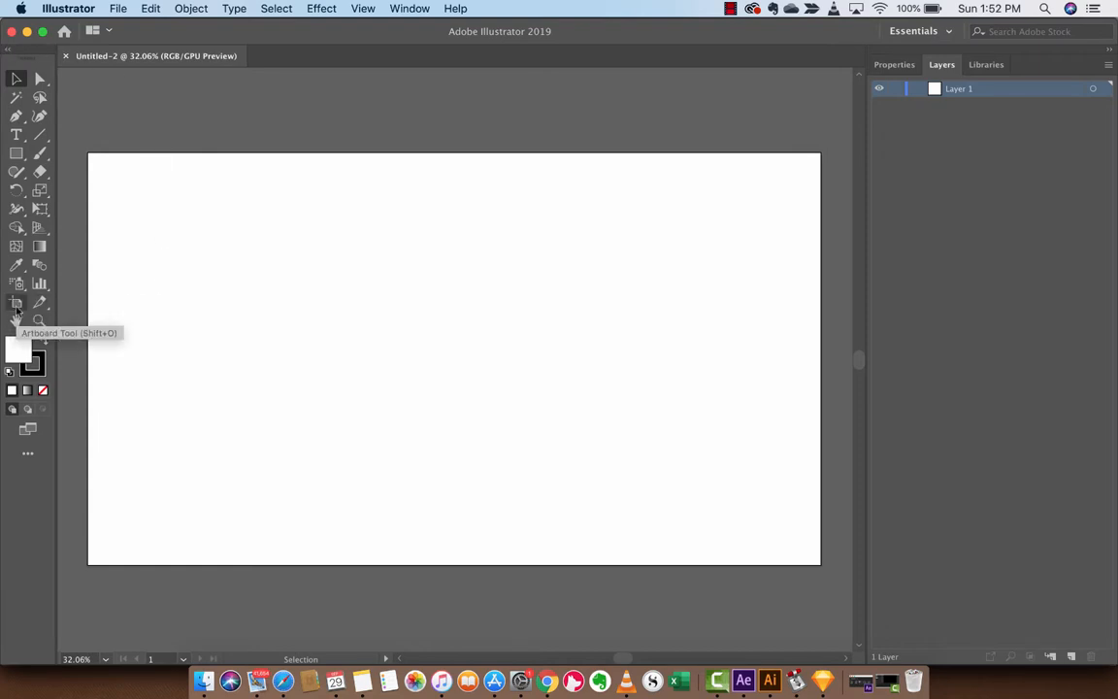
With the Artboard tool, drag the left edge inward until the artboard is about 1078 px wide
click(16, 302)
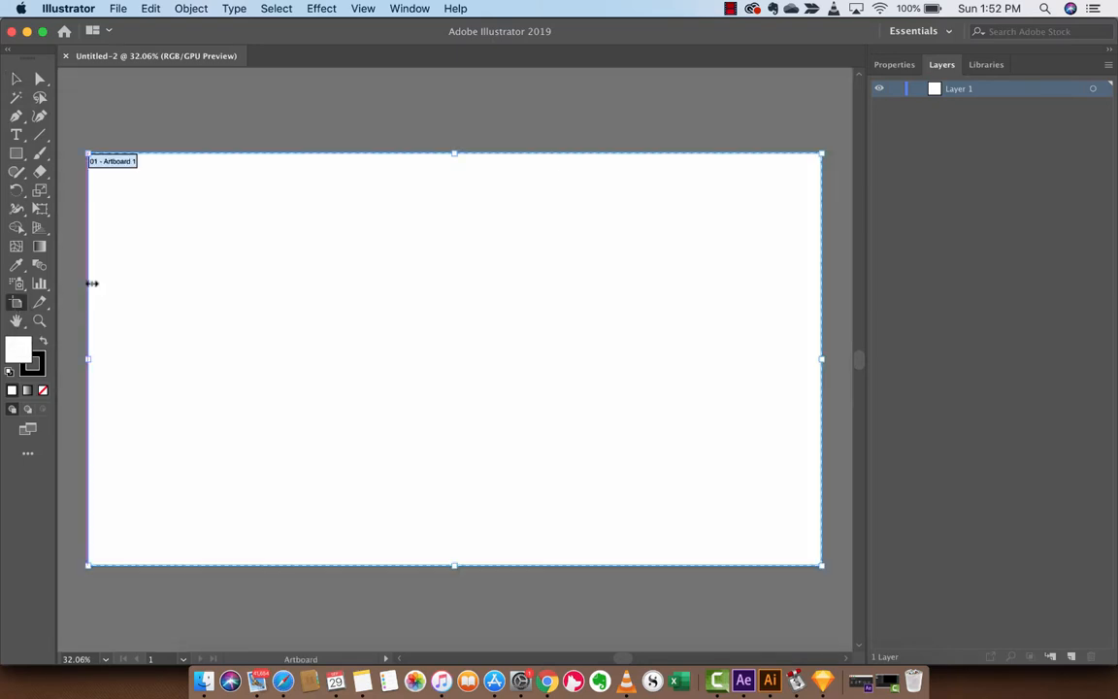
mouse_move(256, 152)
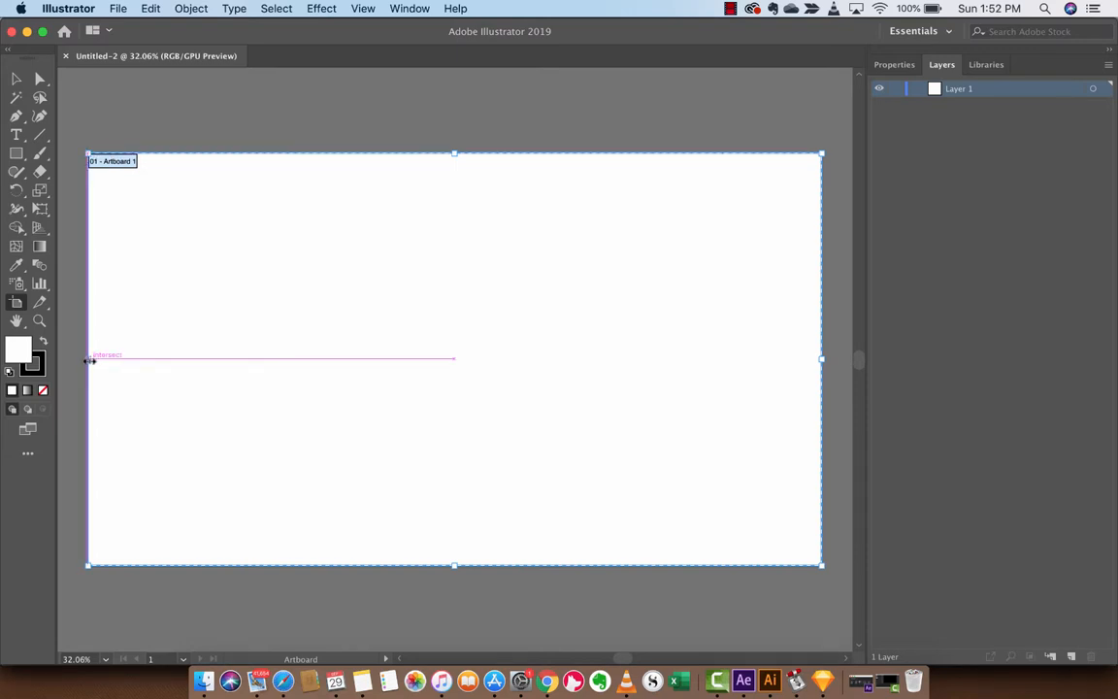
drag(89, 362, 230, 364)
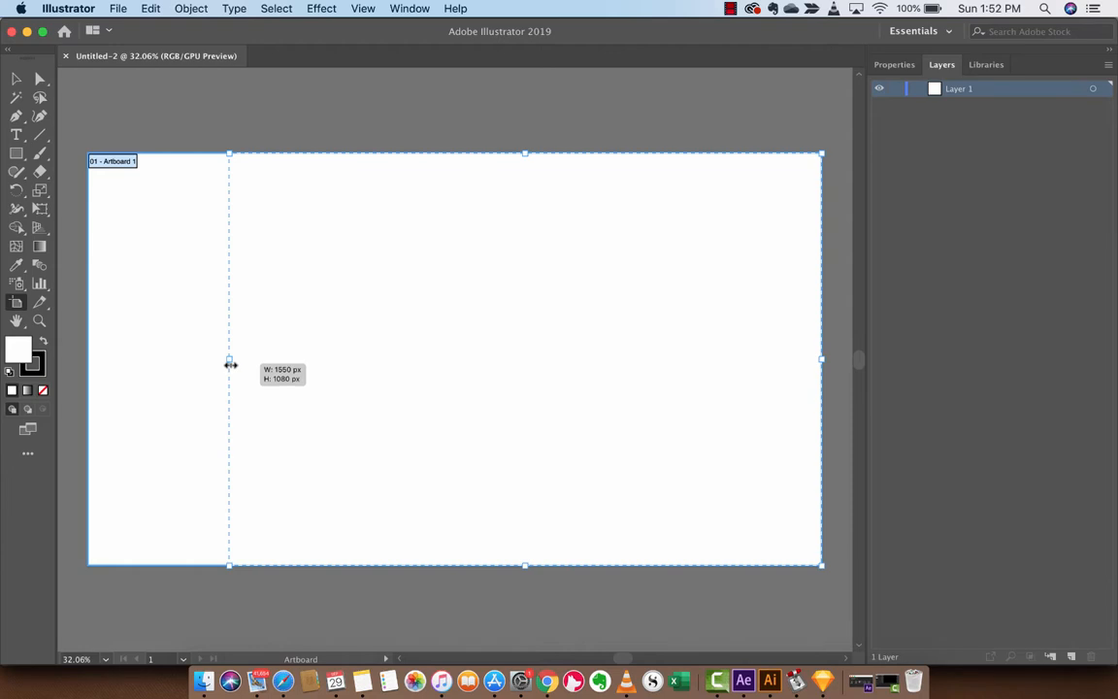
drag(230, 364, 384, 362)
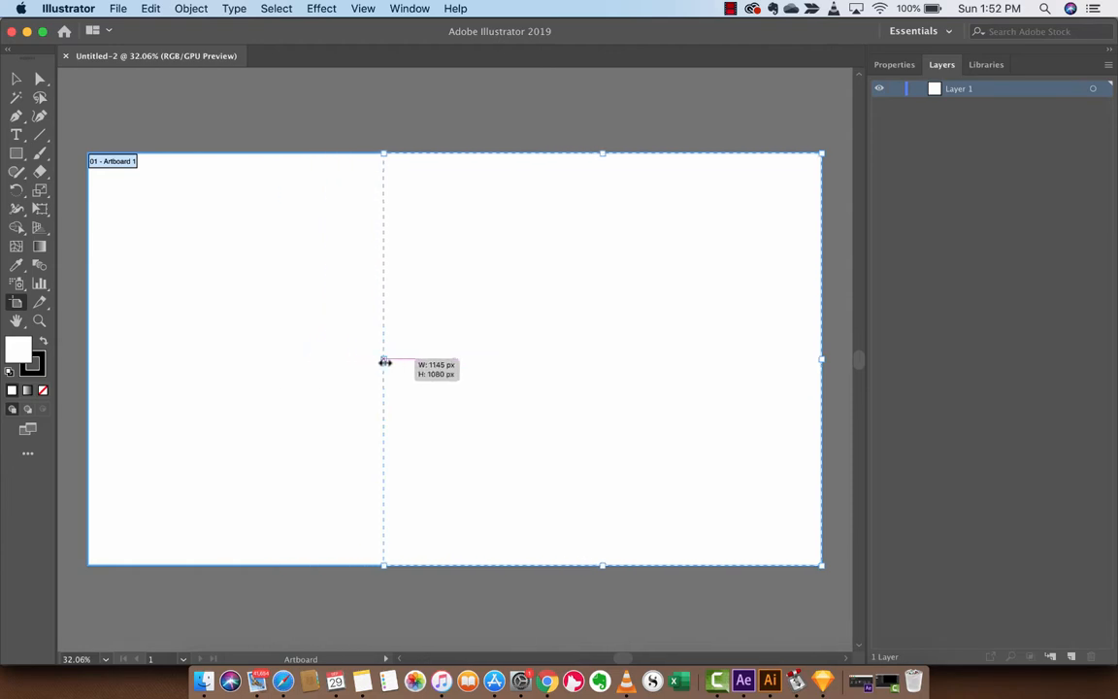
drag(384, 362, 407, 362)
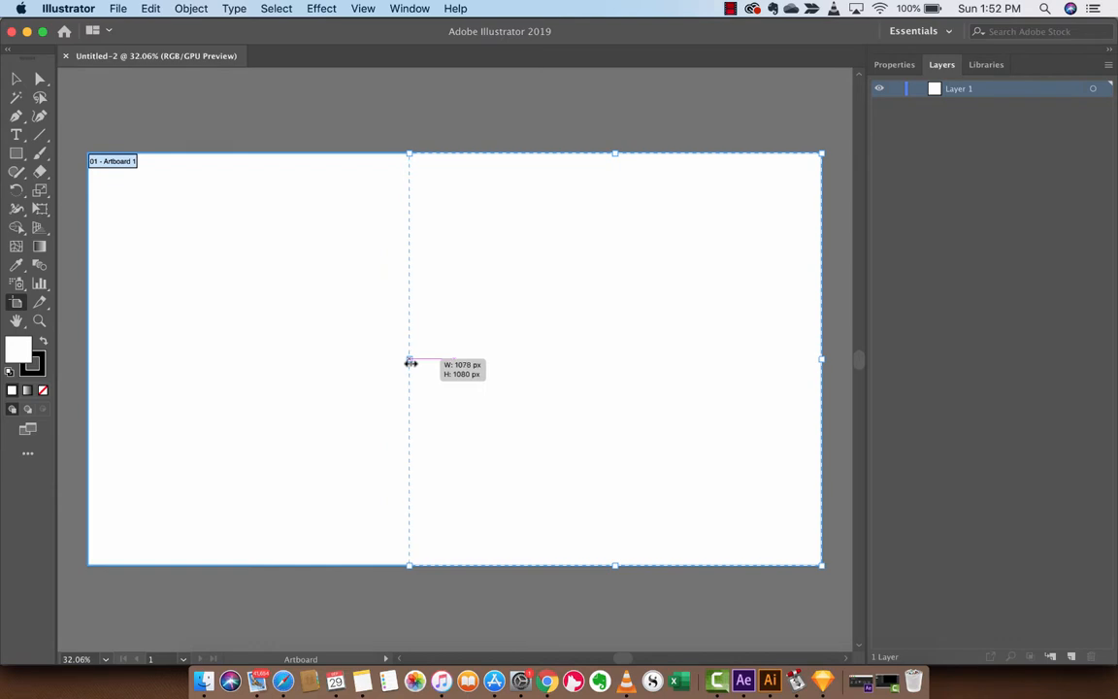
drag(408, 362, 406, 362)
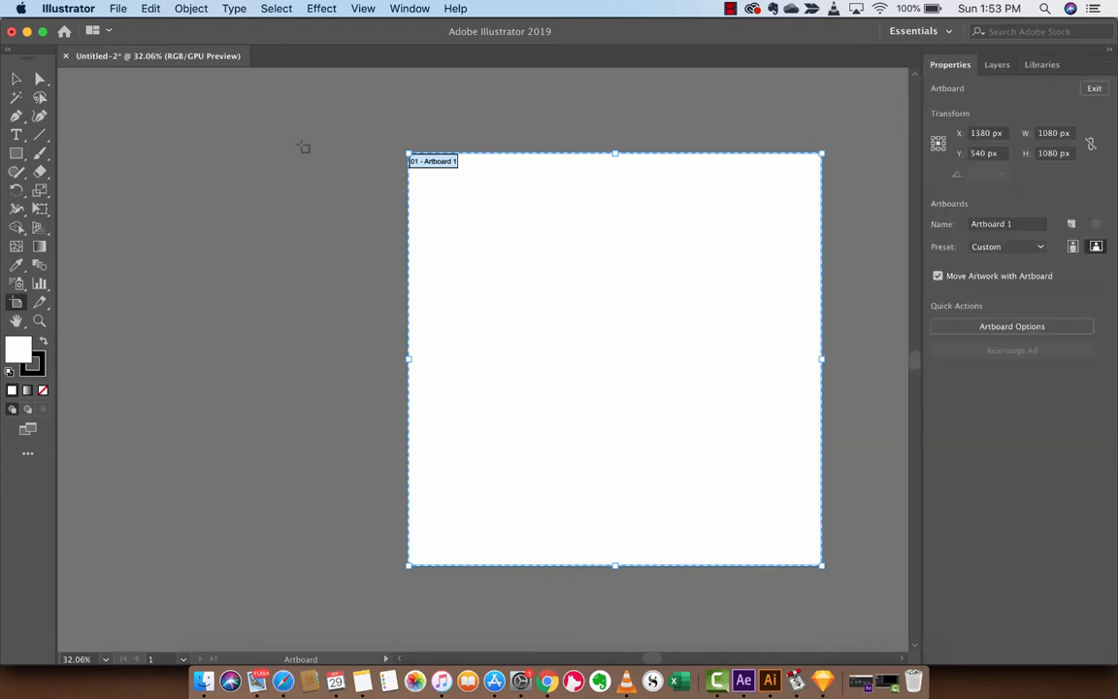
mouse_move(17, 304)
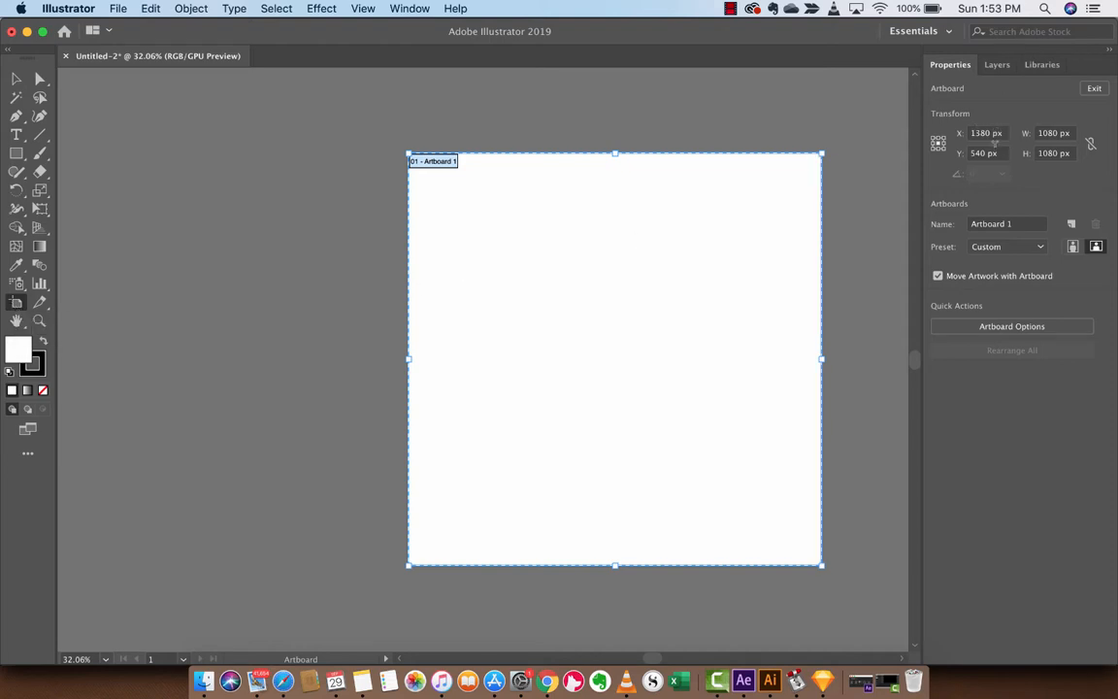
mouse_move(956, 94)
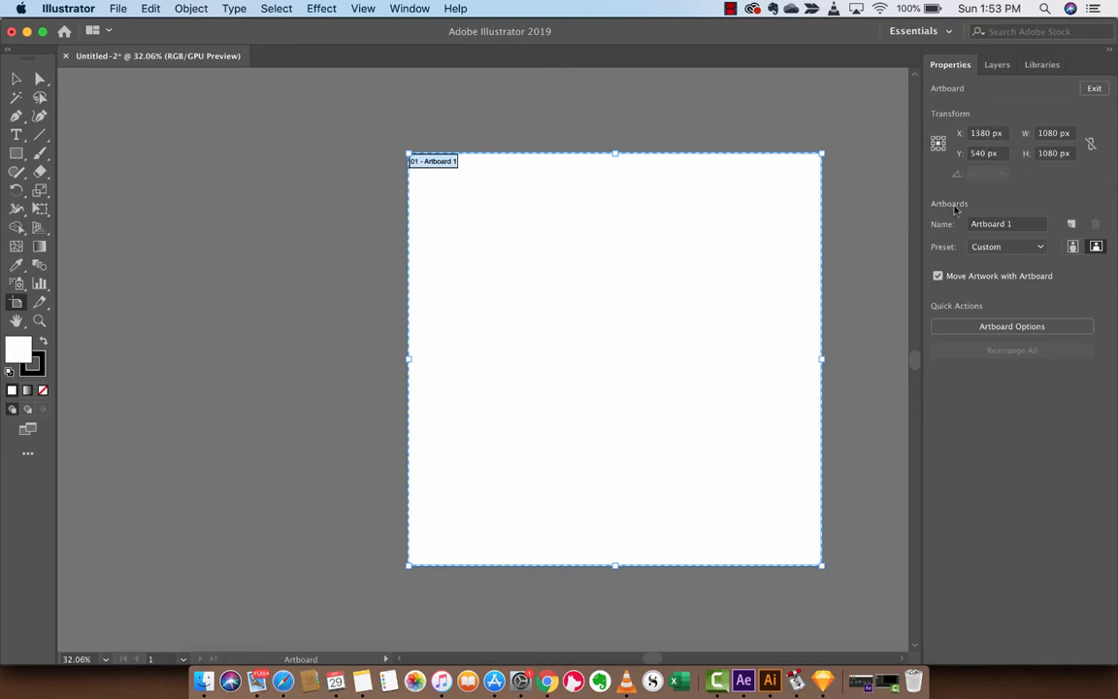
Apply the iPhone X preset to Artboard 1 (2436 × 1125 px)
click(1007, 245)
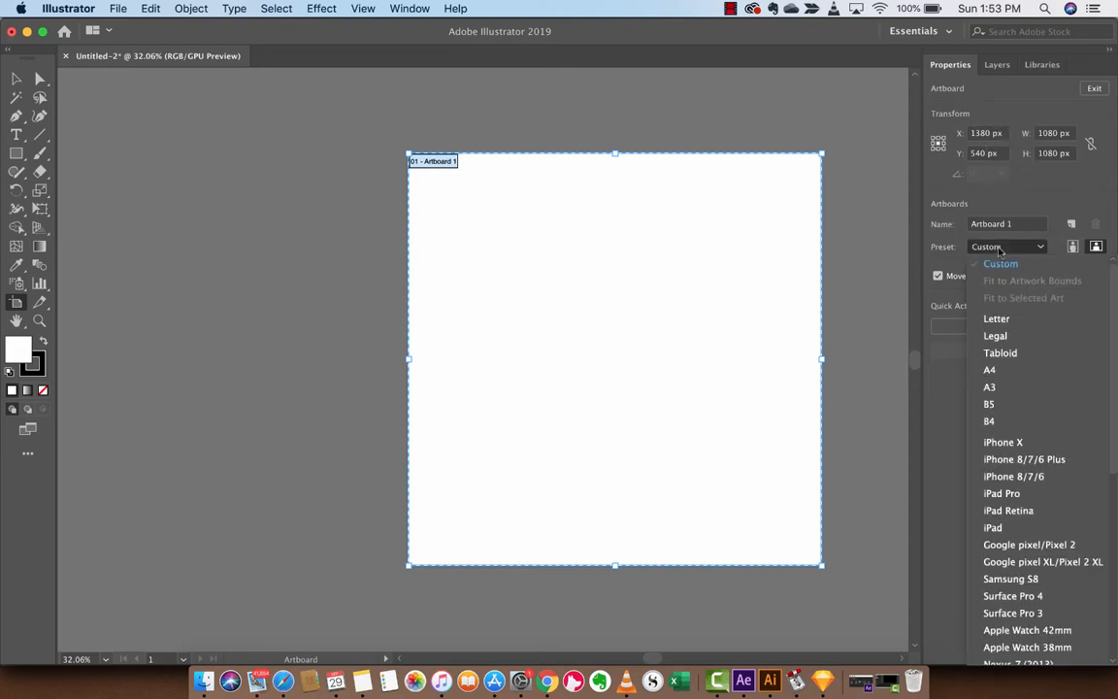
mouse_move(1001, 352)
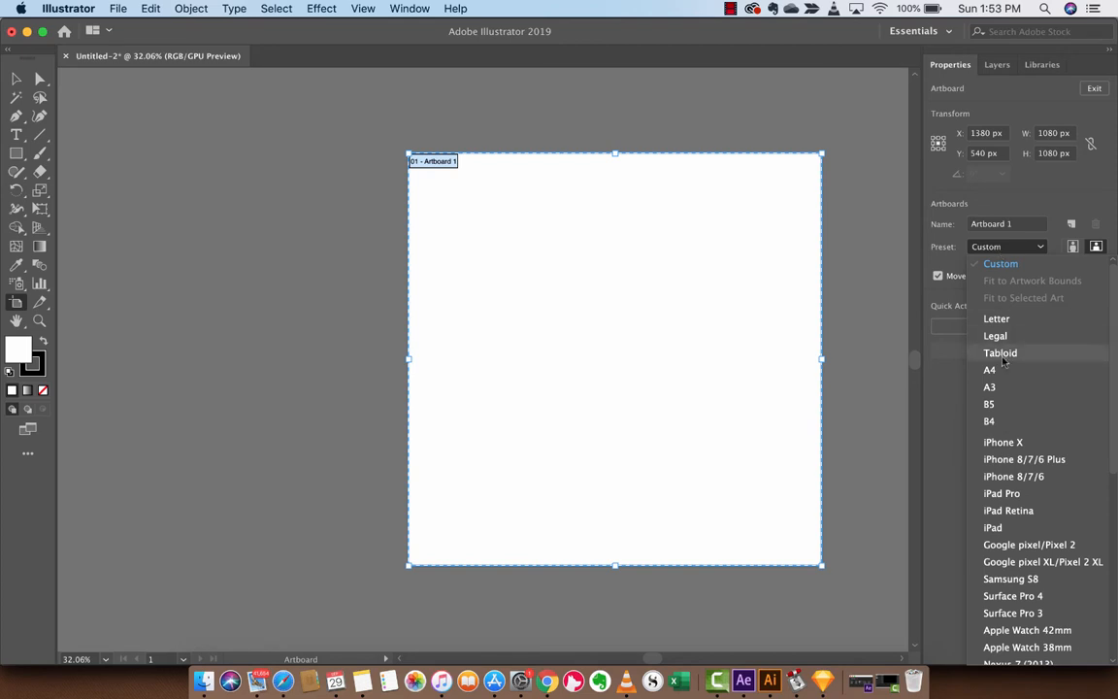
mouse_move(1009, 454)
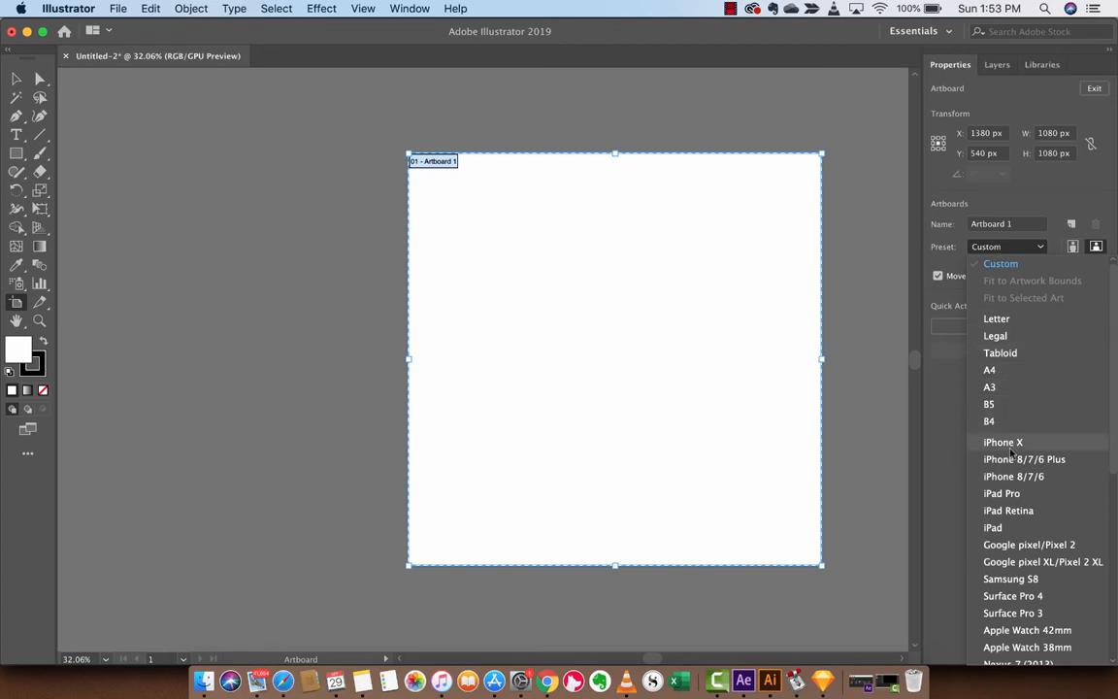
click(1004, 441)
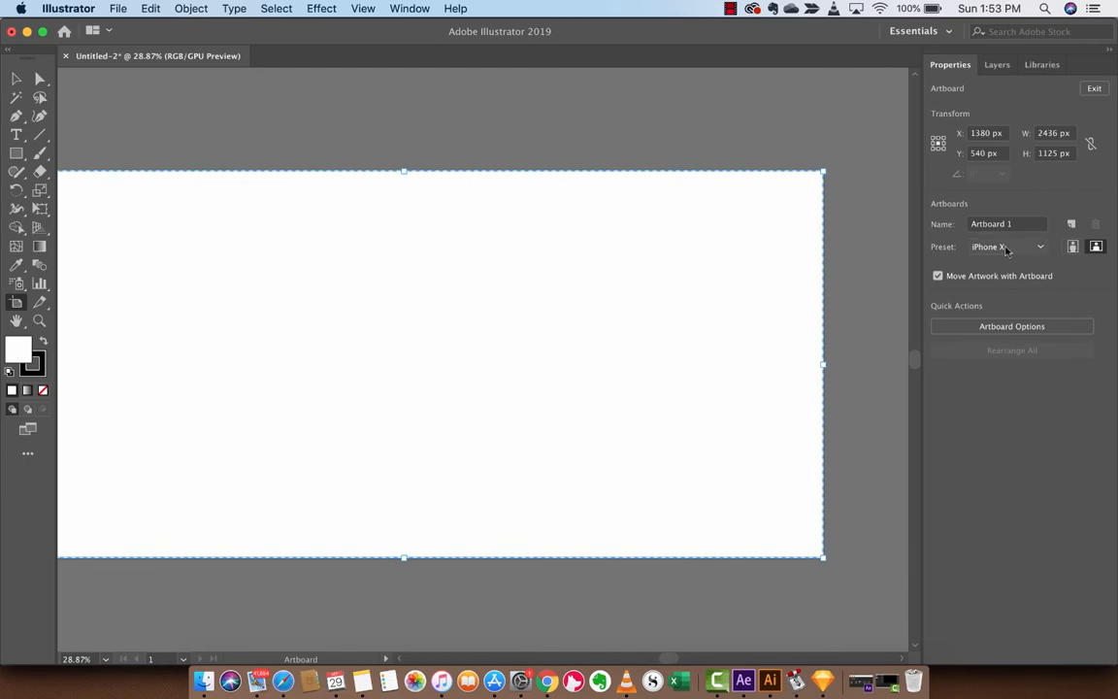
Open Artboard Options, cancel it, then reopen the dialog
click(1011, 325)
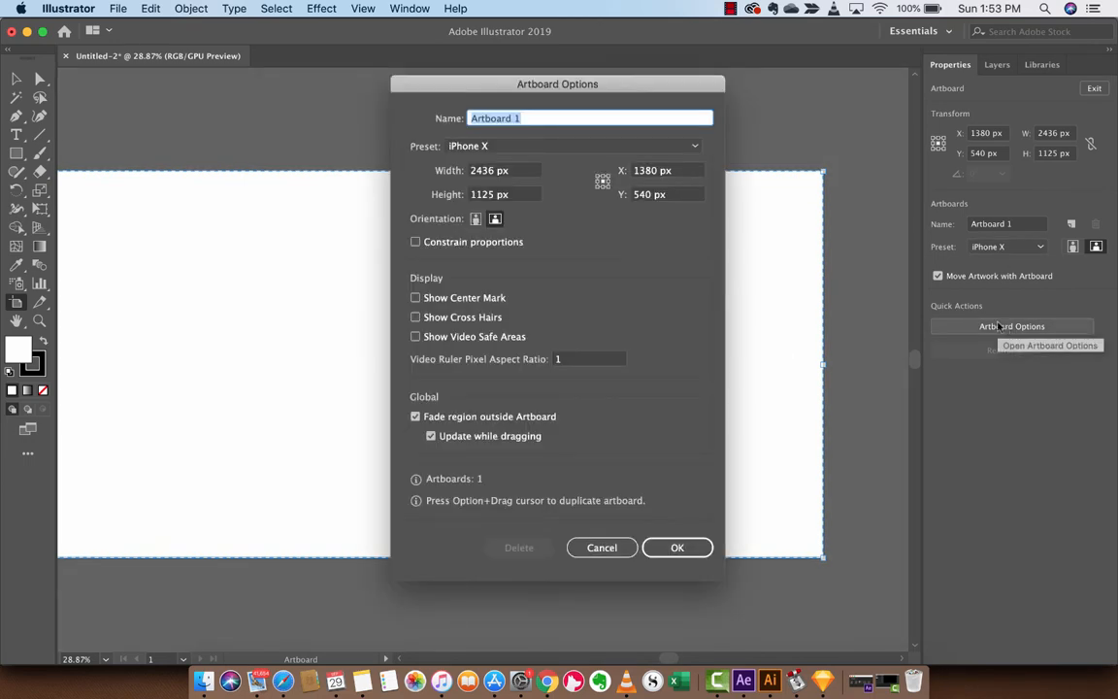
mouse_move(605, 371)
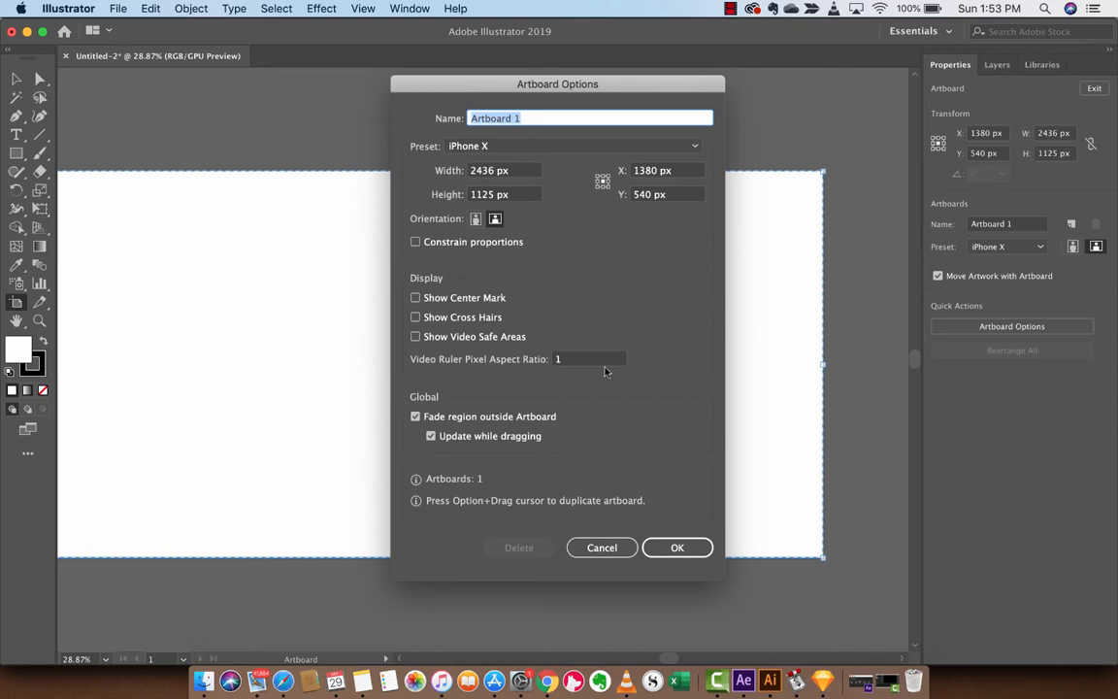
click(677, 547)
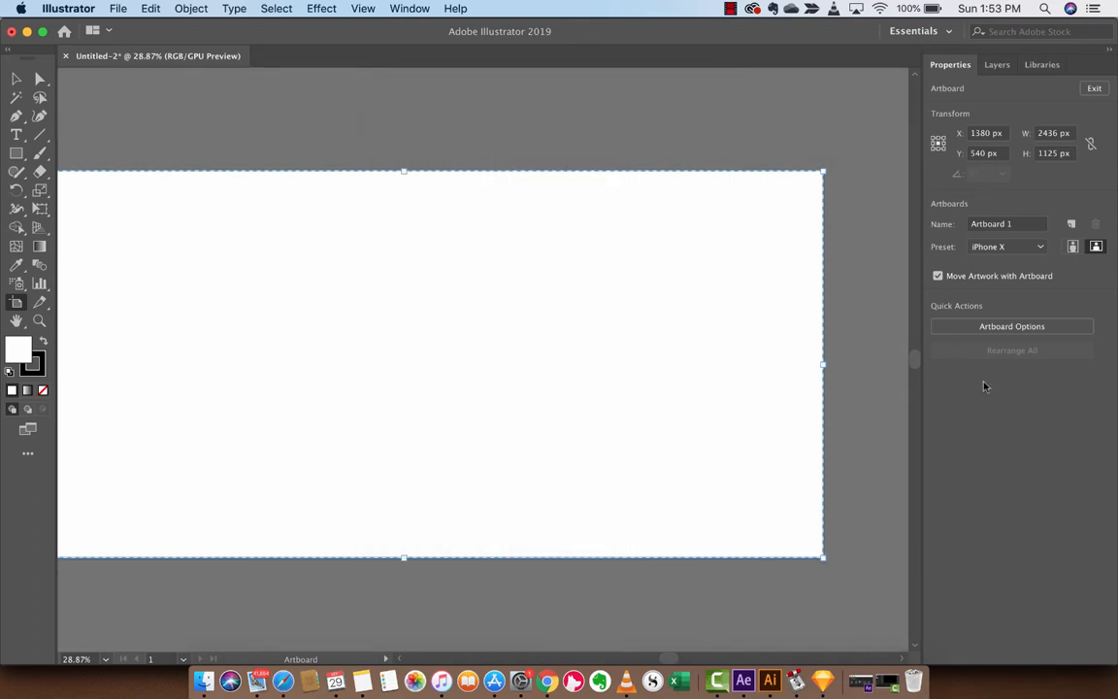
click(1011, 326)
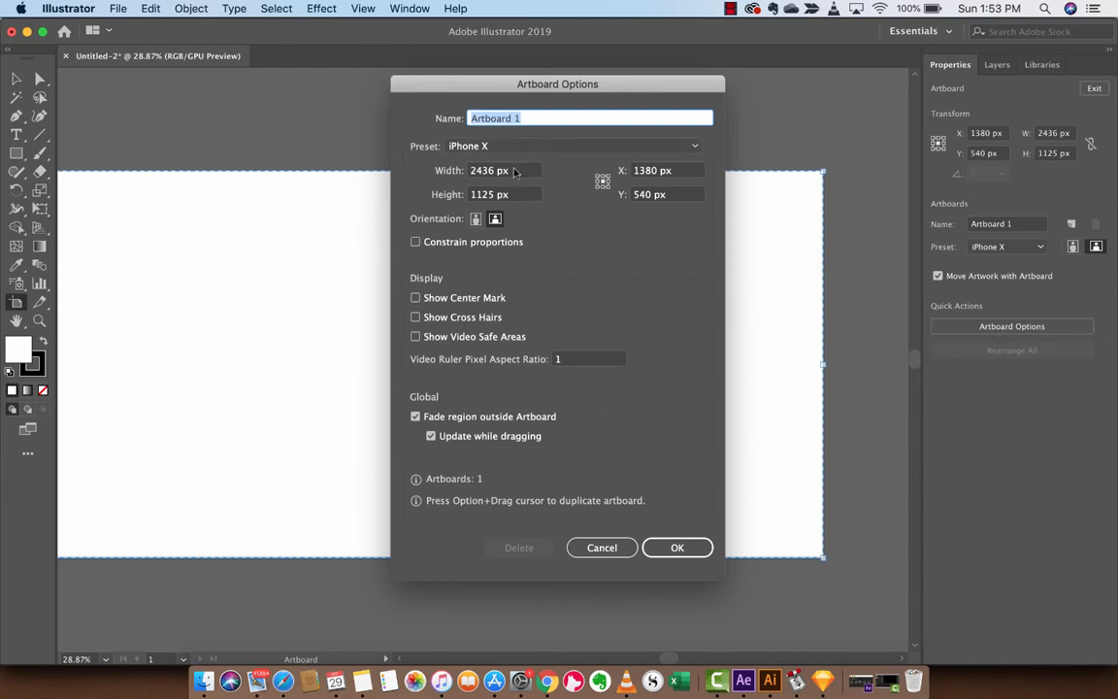
Enter 1000 px in Artboard Options and confirm, making Artboard 1 1000 × 1000 px
click(505, 170)
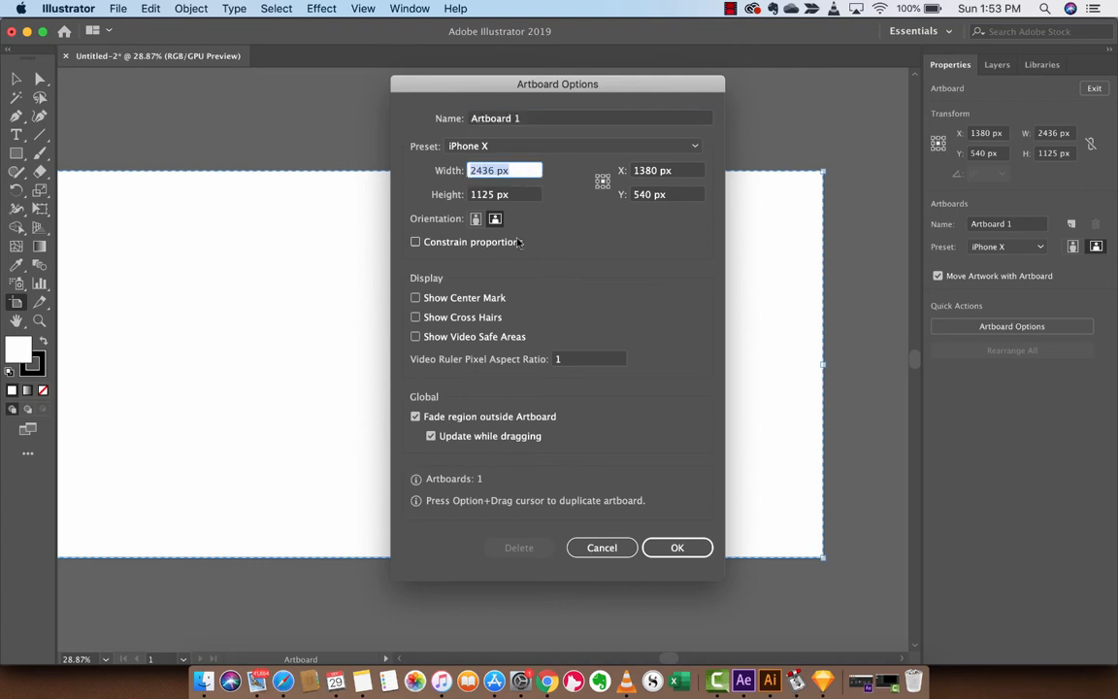
text(1000)
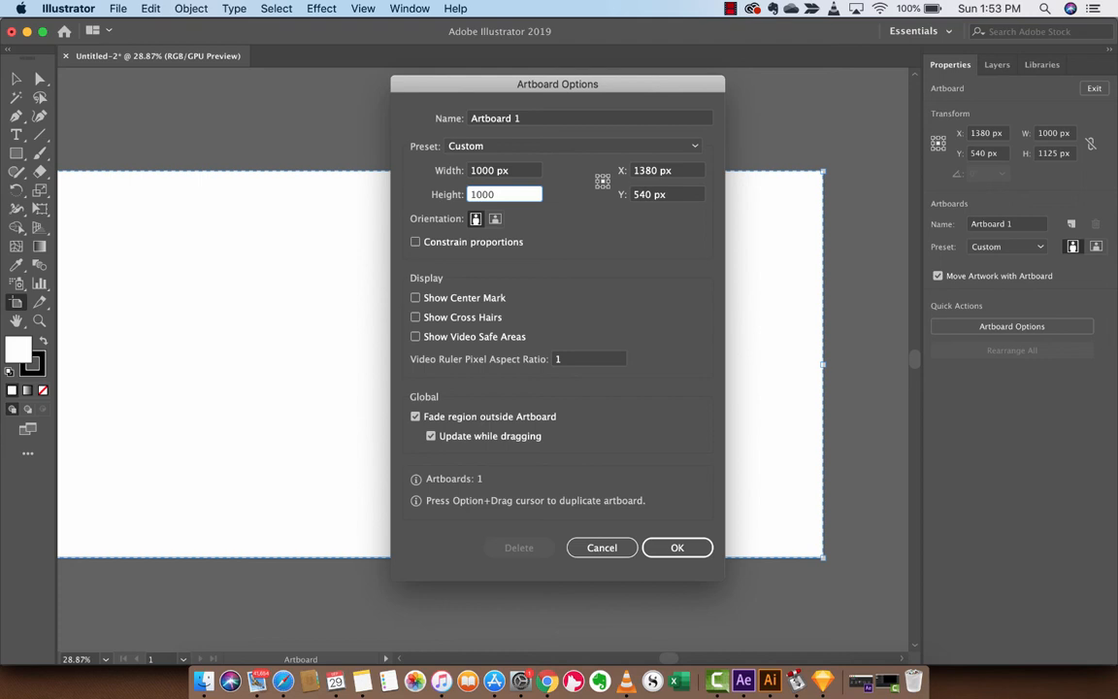
click(678, 547)
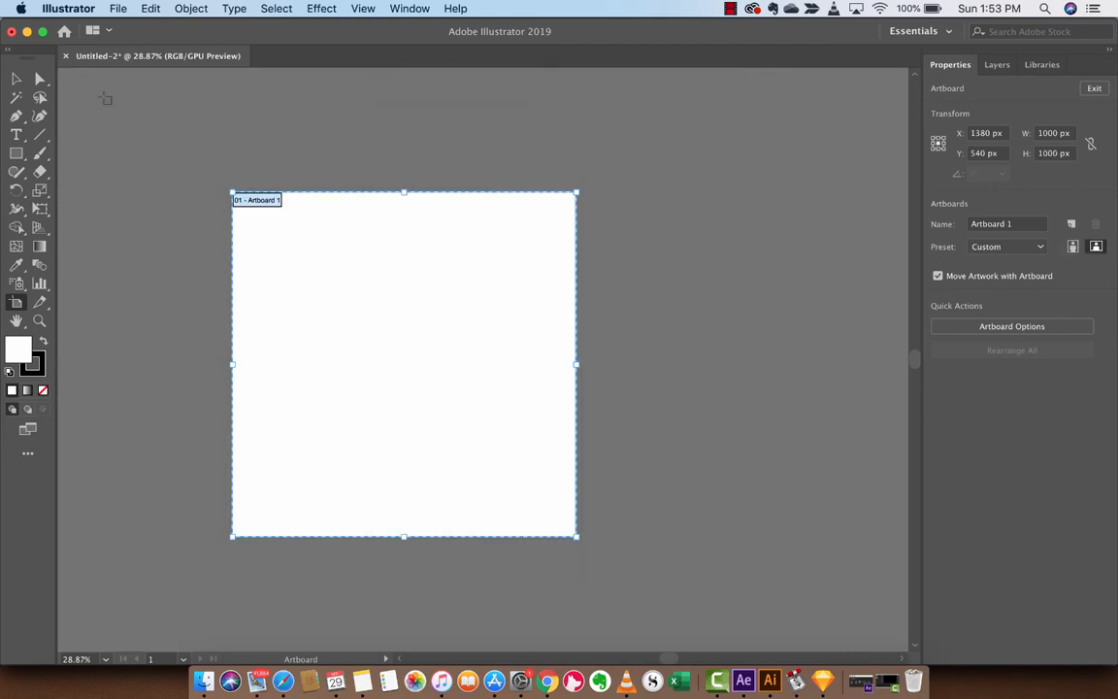
mouse_move(17, 303)
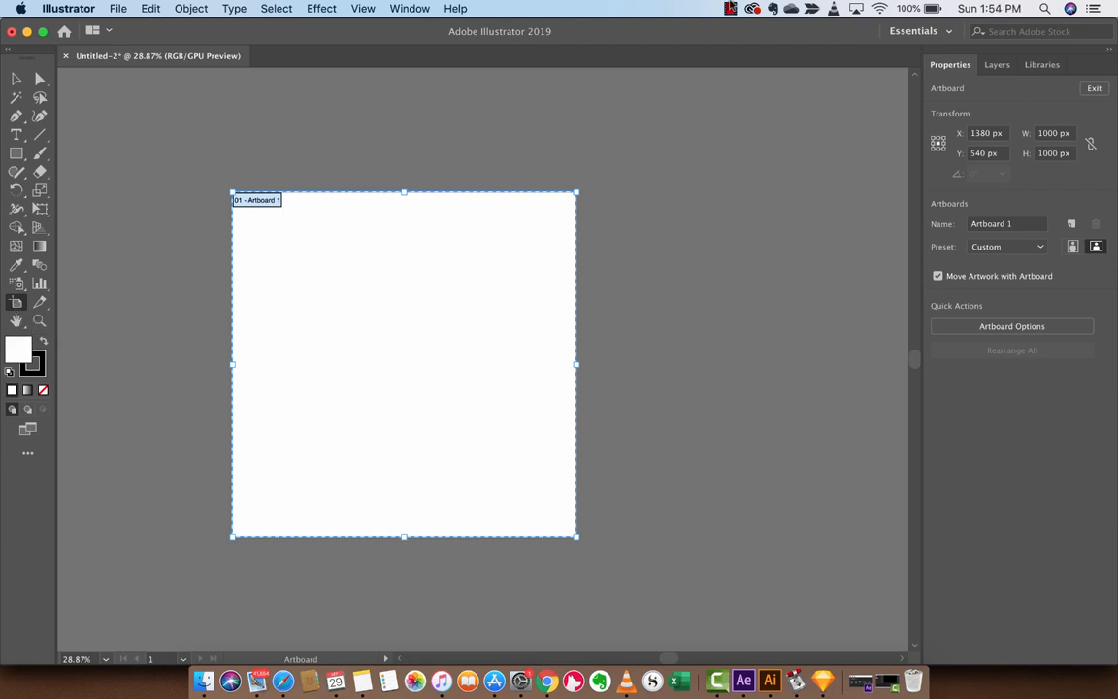
click(732, 8)
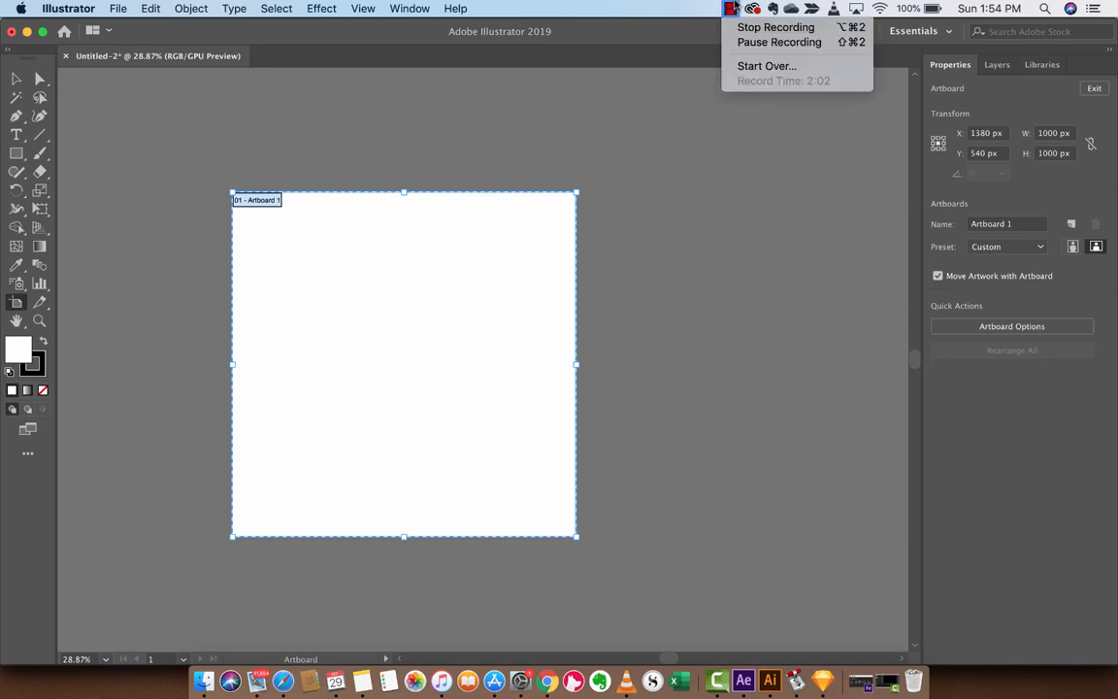